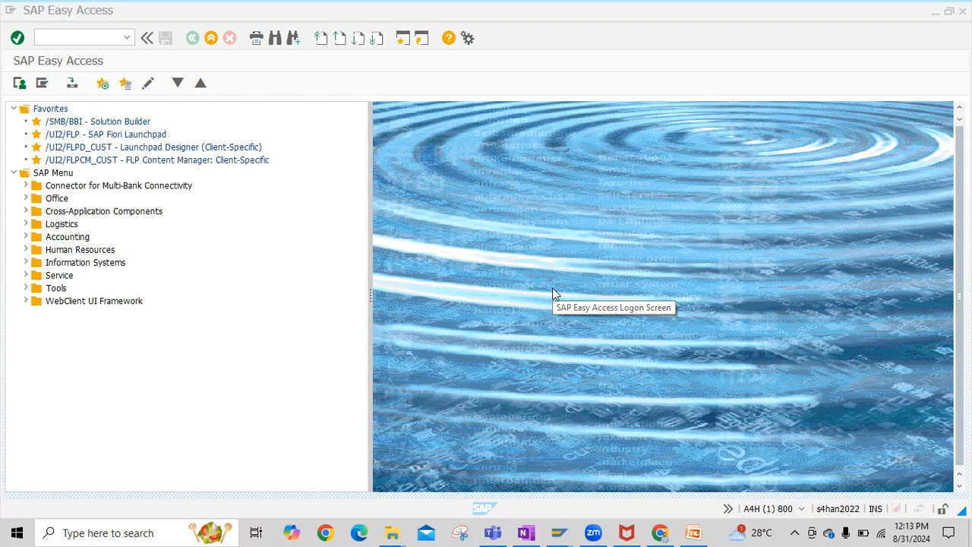
mouse_move(554, 294)
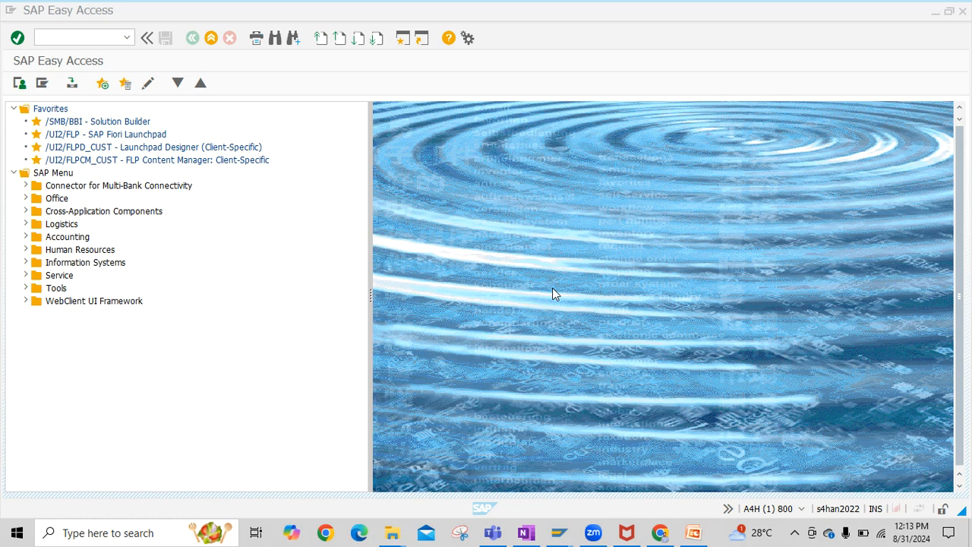
mouse_move(532, 296)
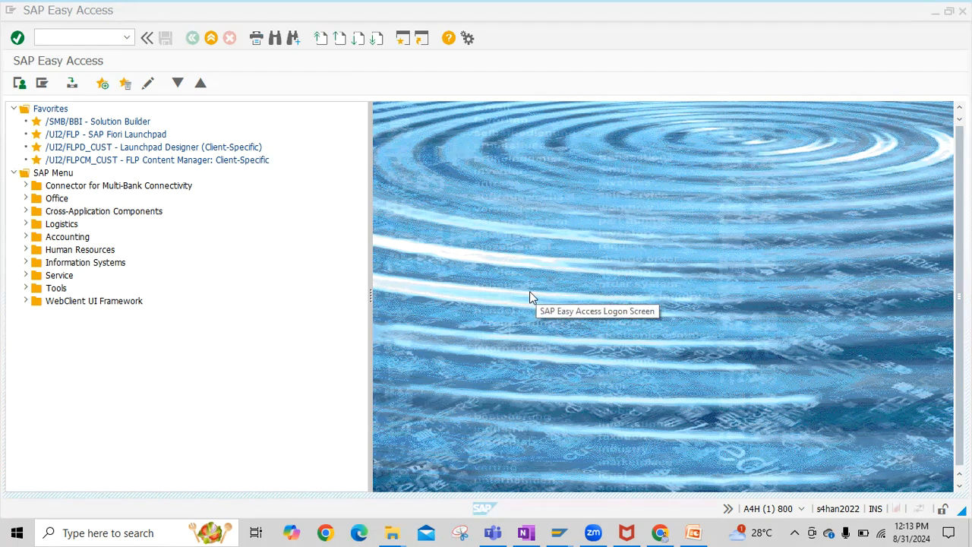
Run the FBL1N vendor line item report first
click(76, 37)
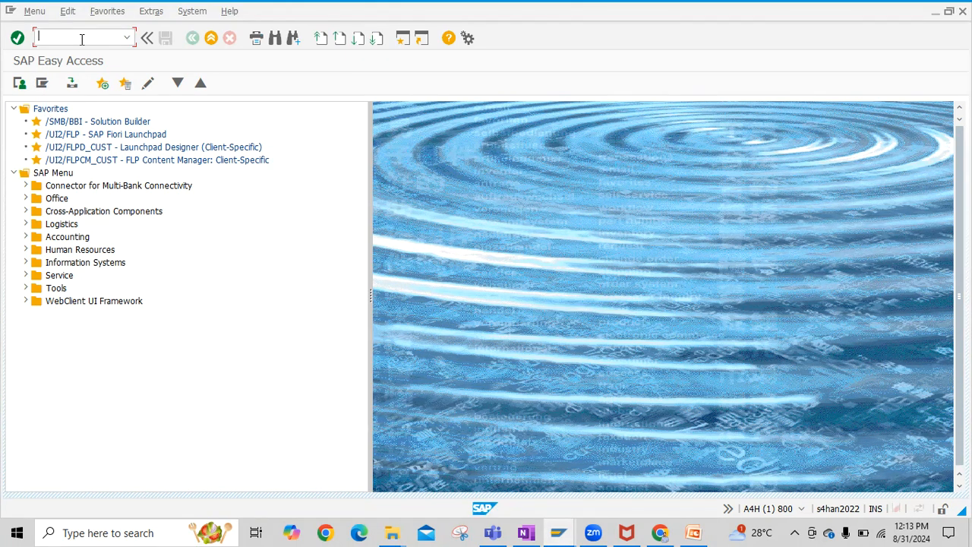
text(FBL1)
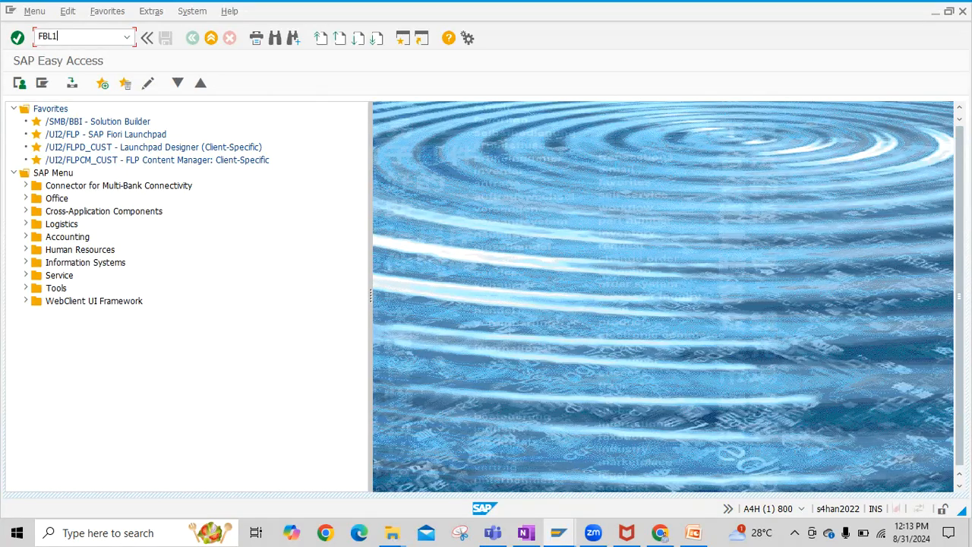
text(N)
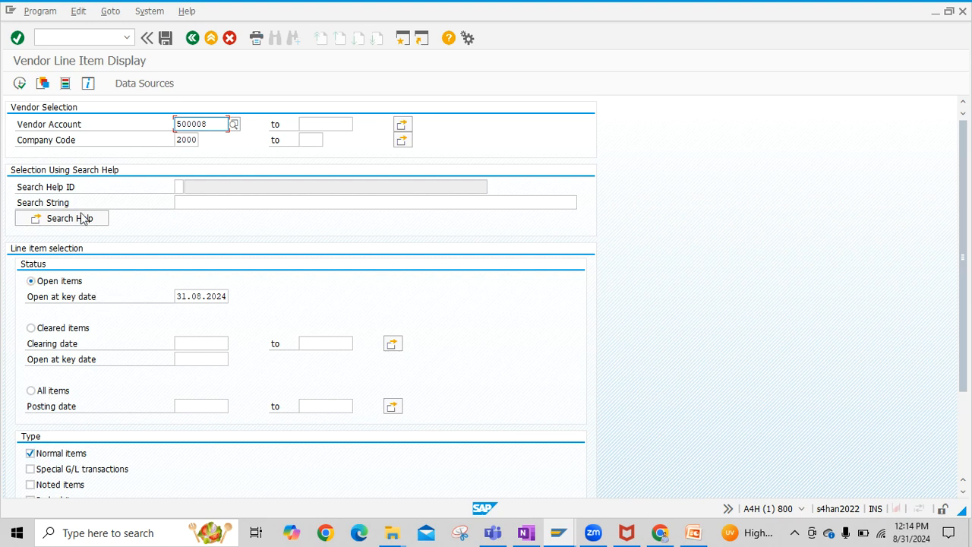
click(19, 82)
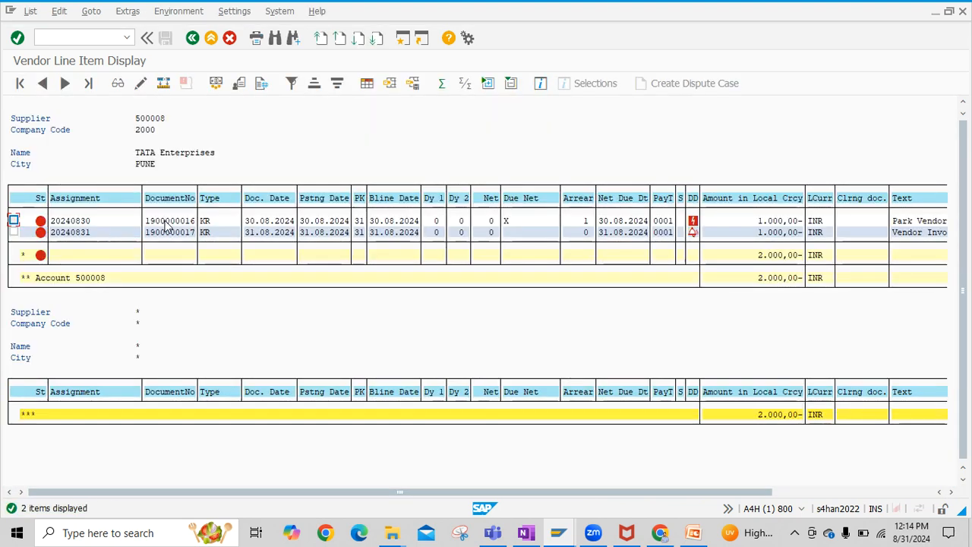
mouse_move(611, 287)
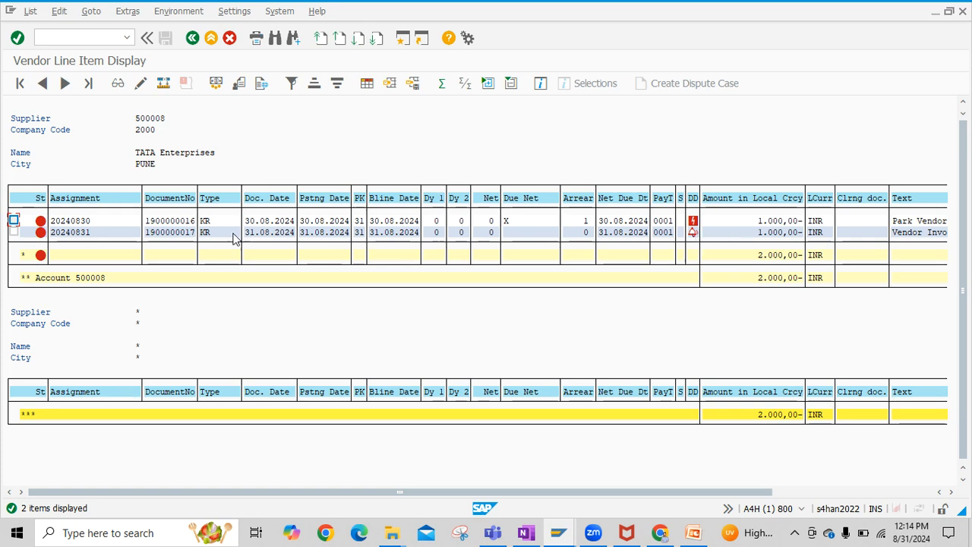
mouse_move(413, 55)
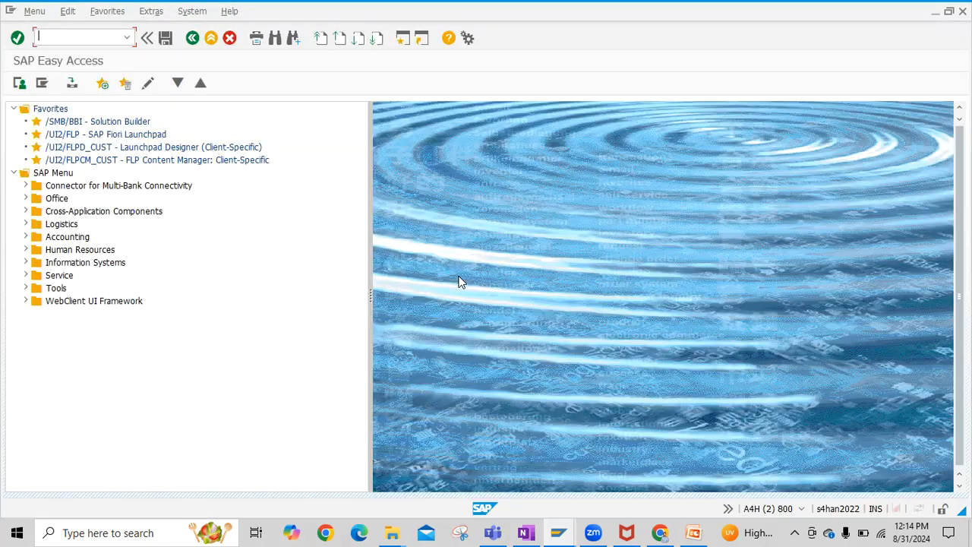
Start F-53 with document date 31.08.2024 and Vendor Payment reference text
text(F-)
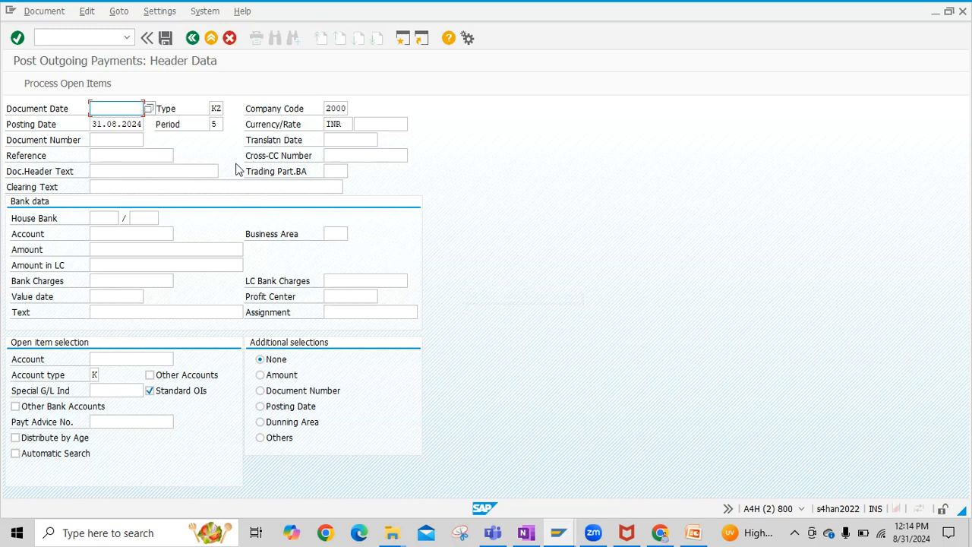
mouse_move(90, 75)
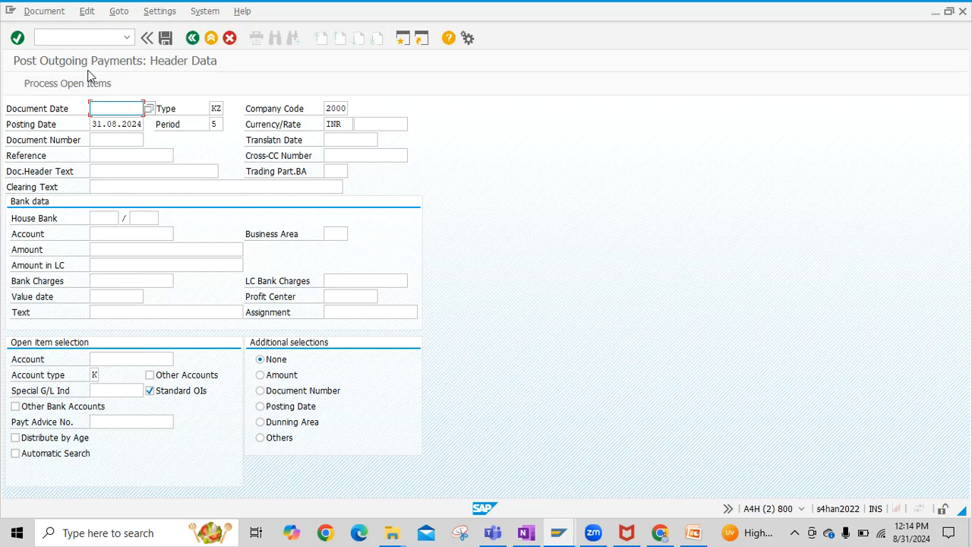
click(149, 109)
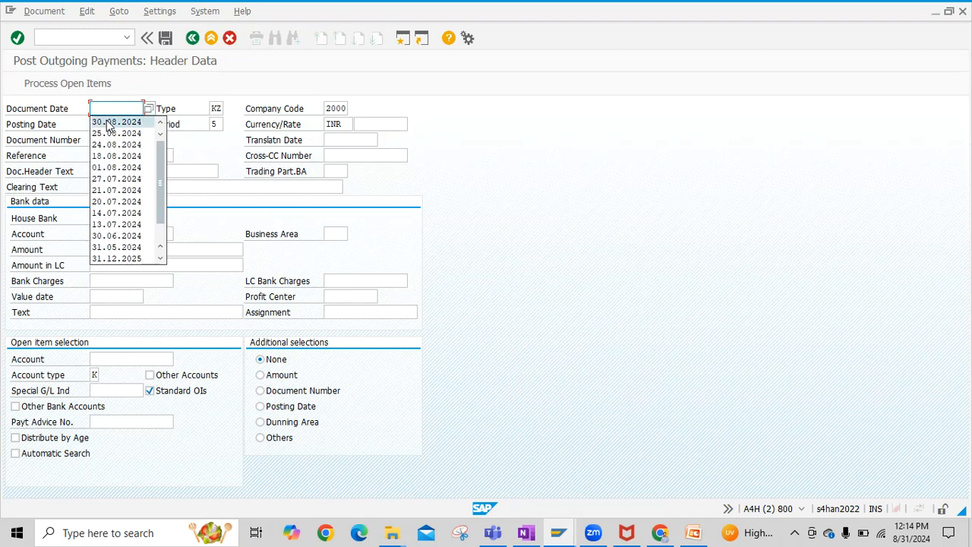
click(116, 122)
text(31.08.2024)
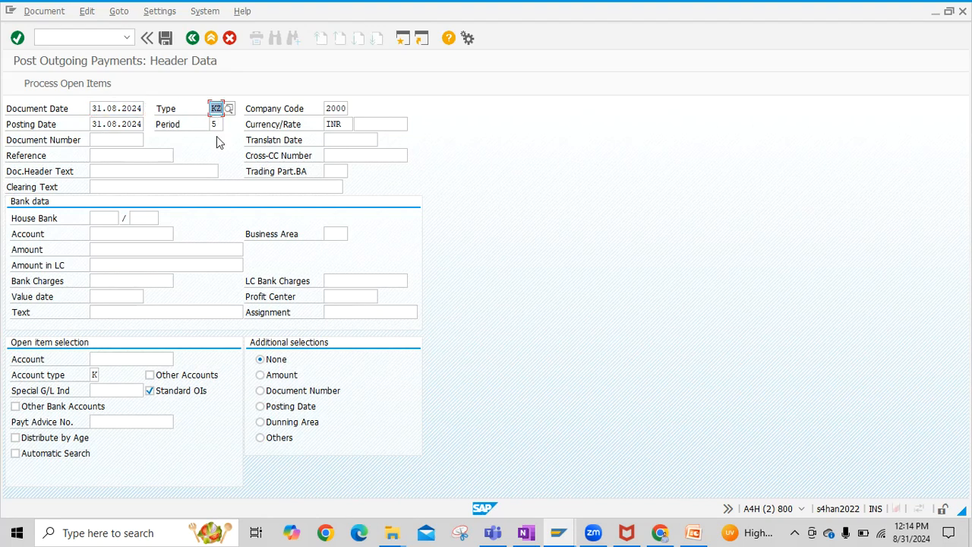
click(130, 155)
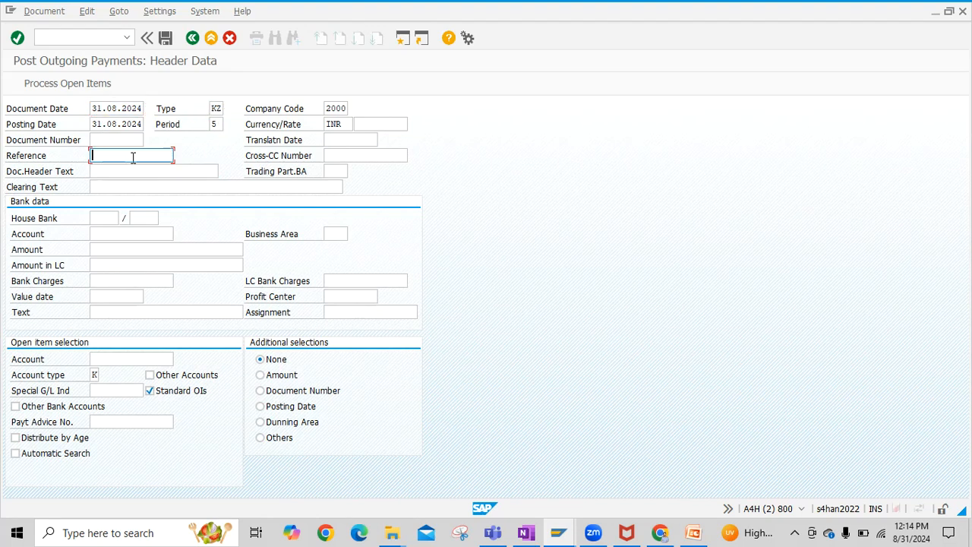
text(Vendor Payment)
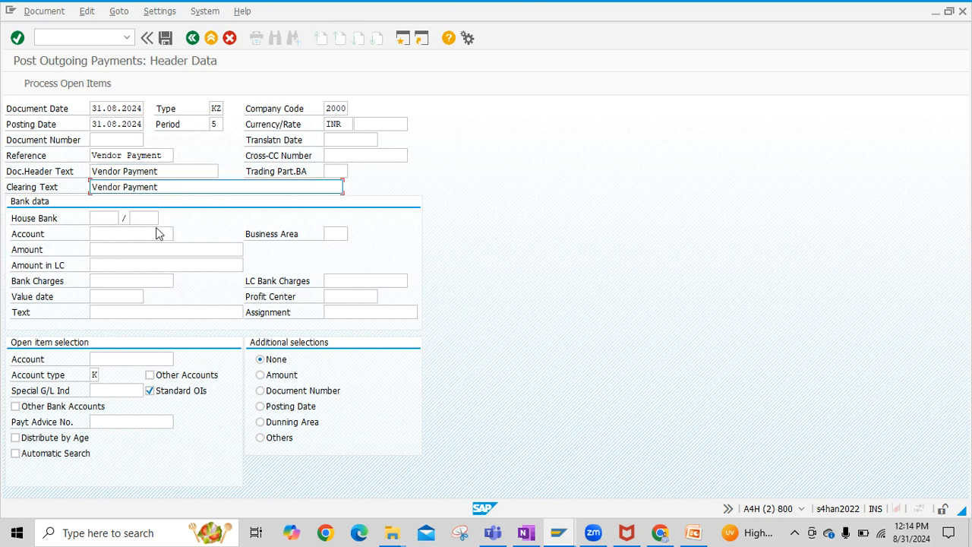
Set bank account 4213363, amount 1000, text Vendor Payment and vendor account 500008
click(130, 234)
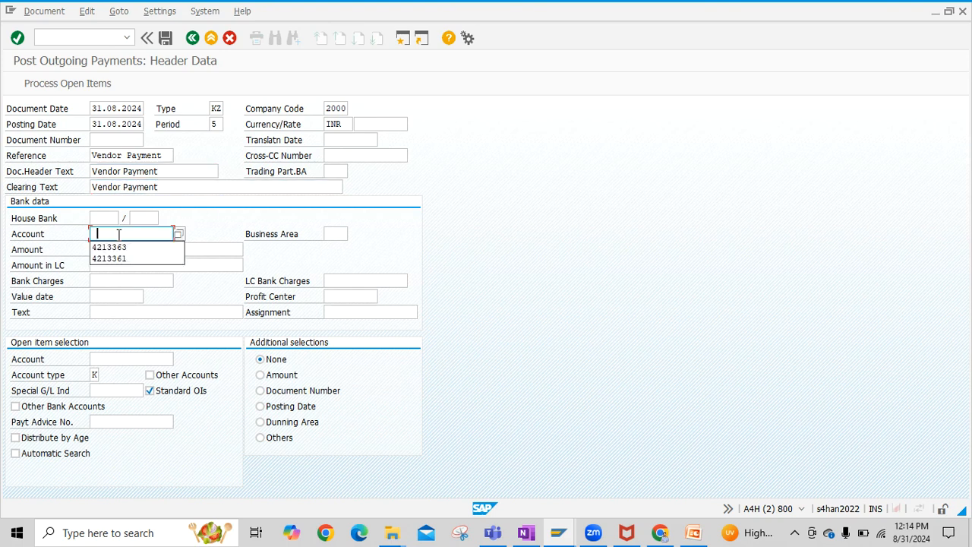
click(109, 246)
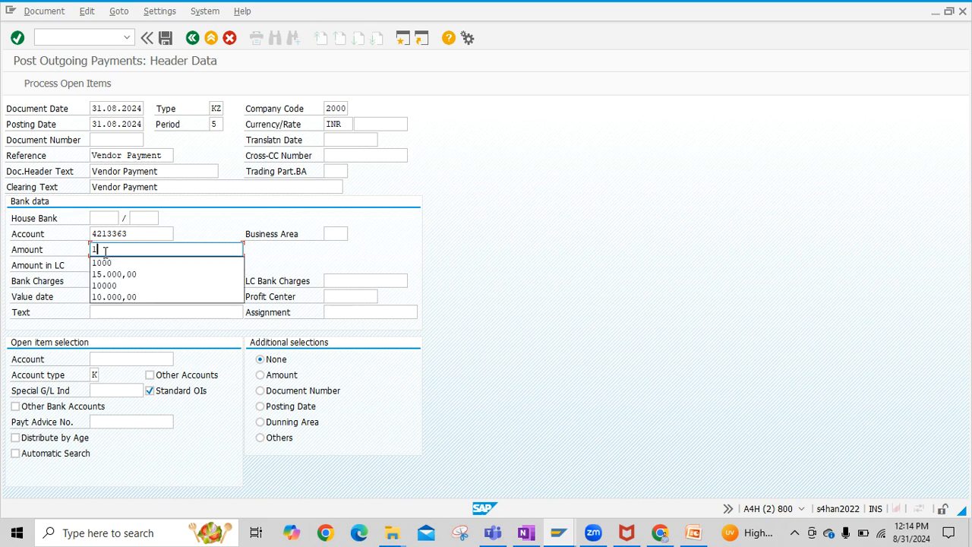
click(101, 261)
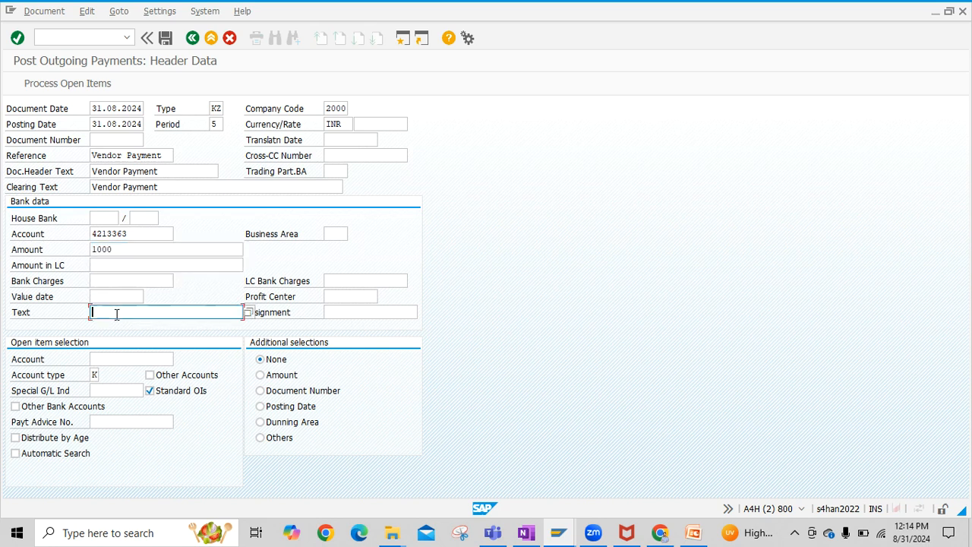
text(Vendor Payment)
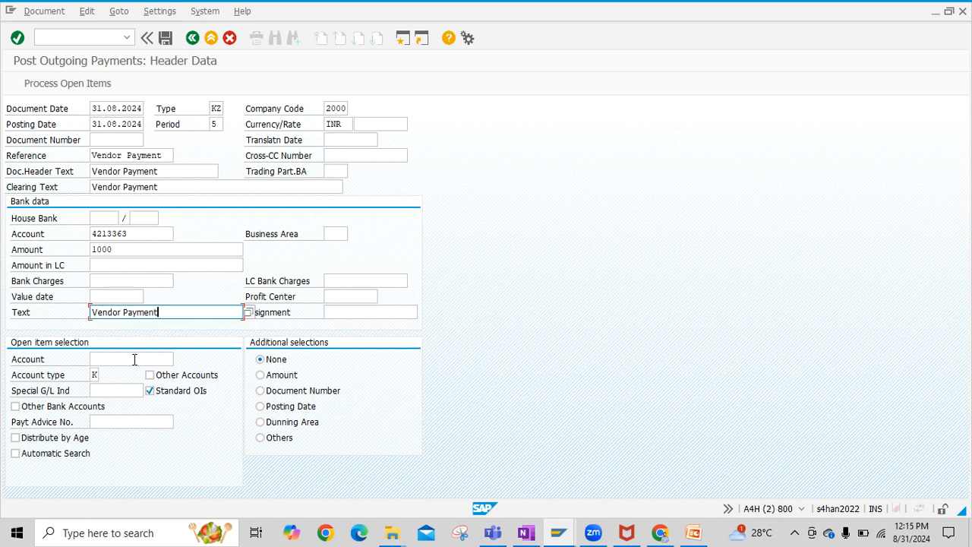
text(s)
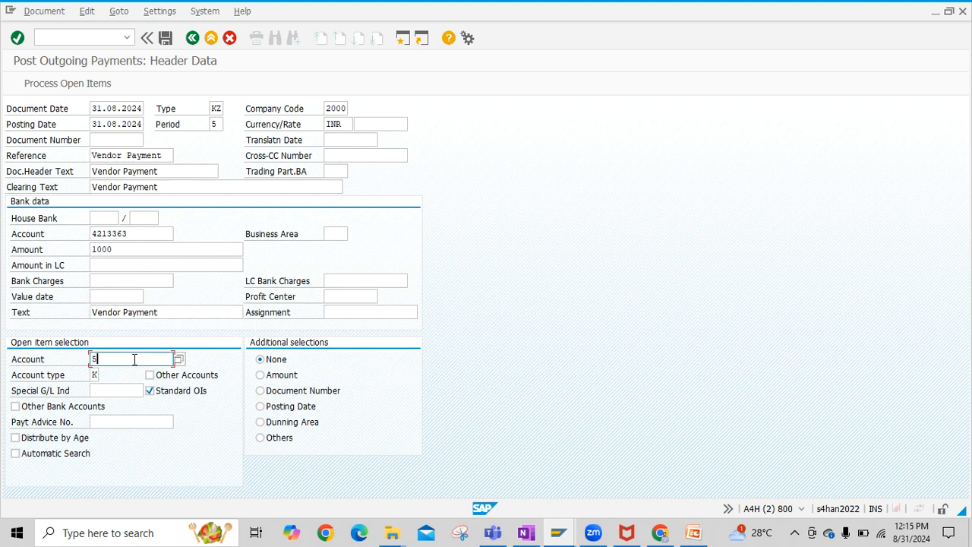
text(00008)
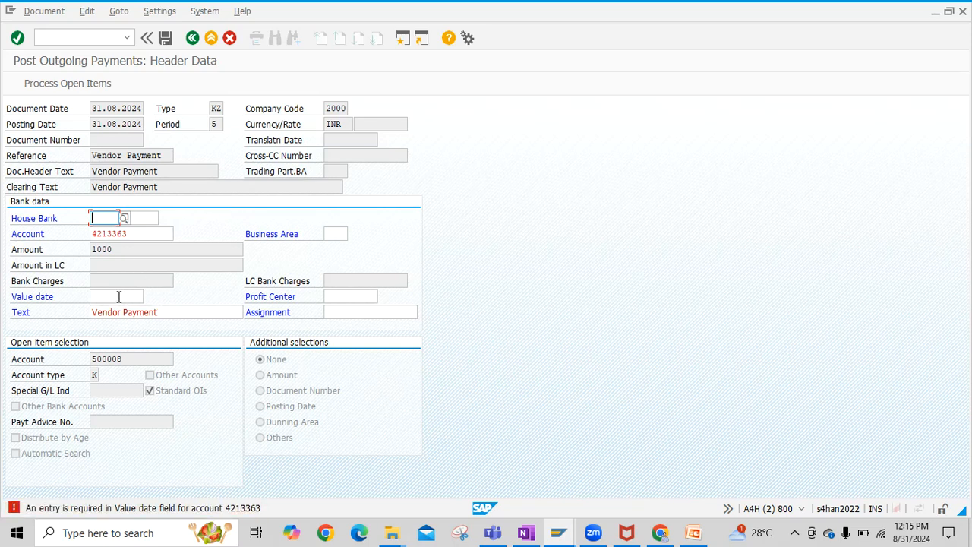
Enter value date 31.08.2024 and process vendor 500008's open items
click(116, 296)
text(31.08.2024)
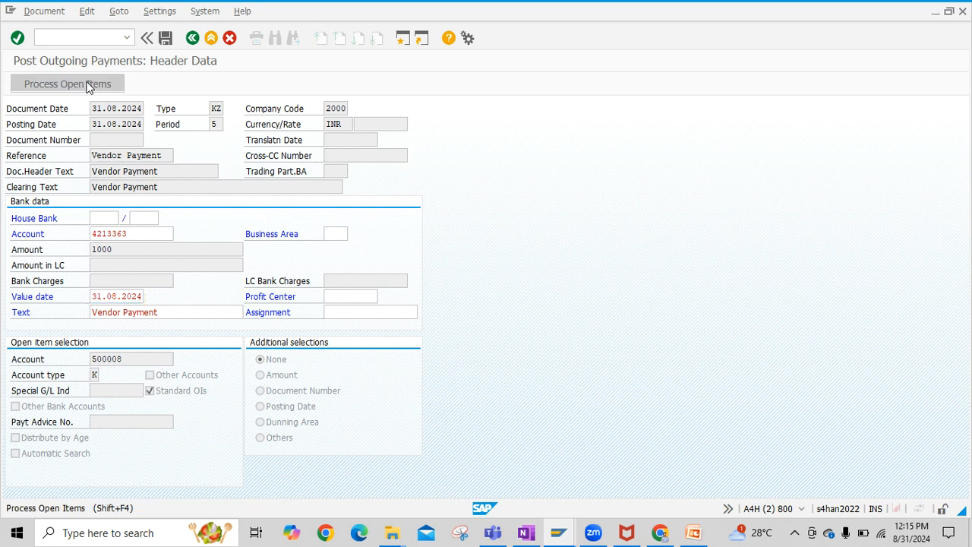
click(67, 84)
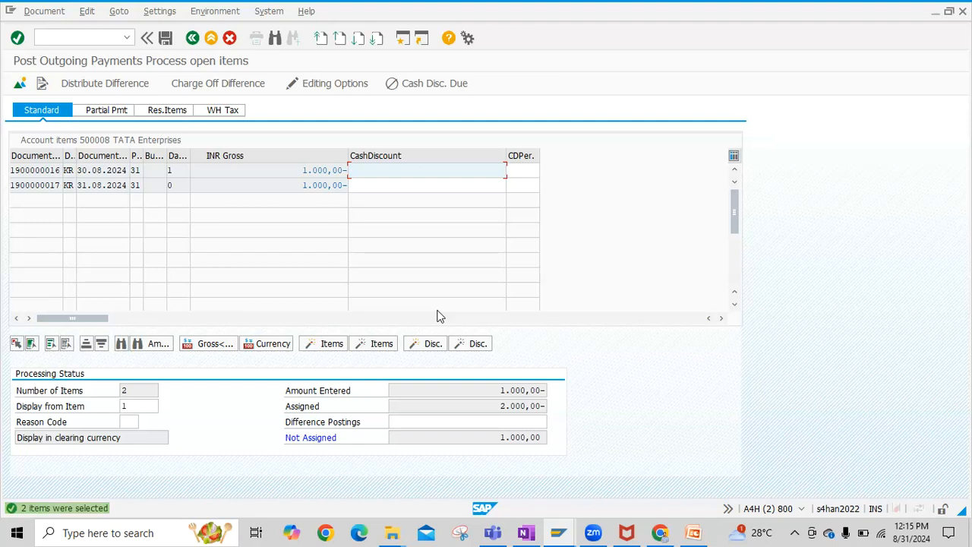
mouse_move(331, 209)
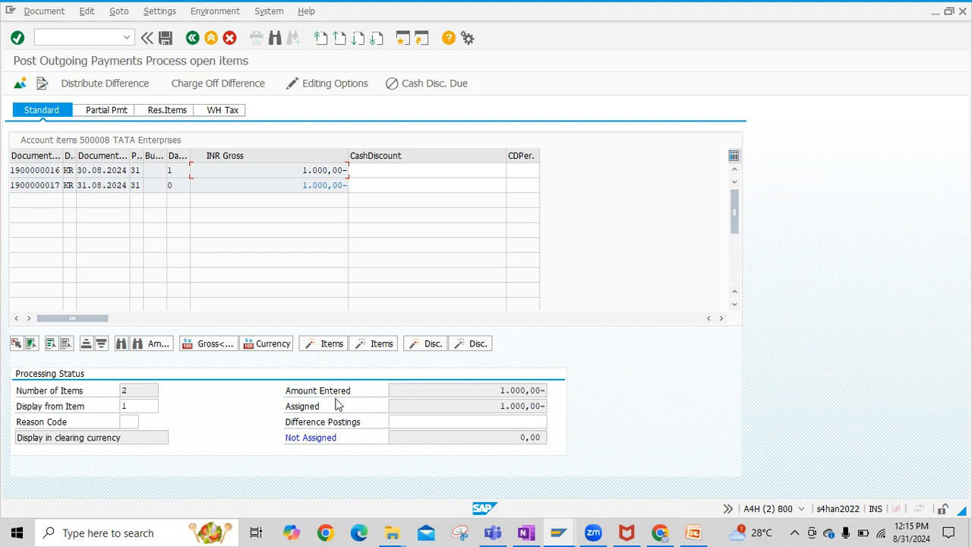
mouse_move(316, 413)
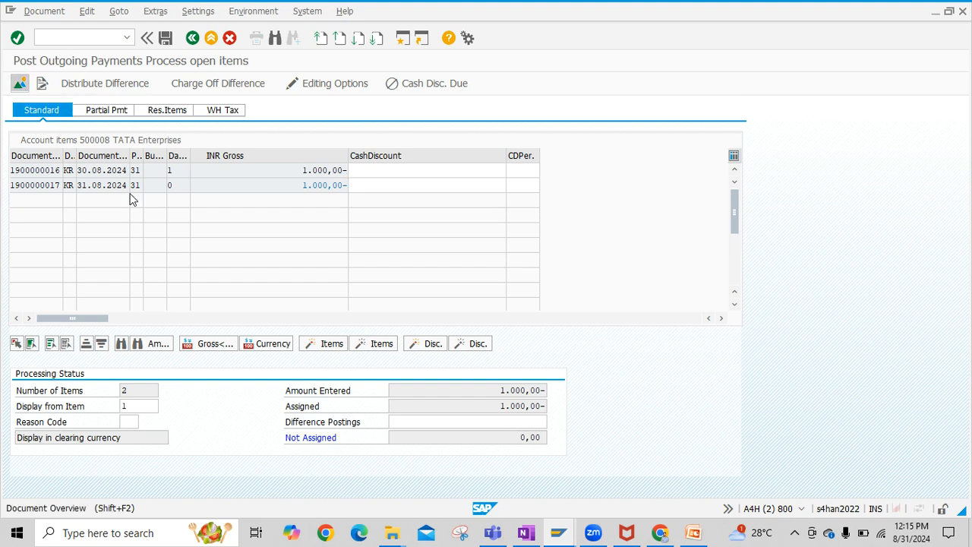
Simulate the document to review the bank and vendor lines, then post the payment
click(42, 11)
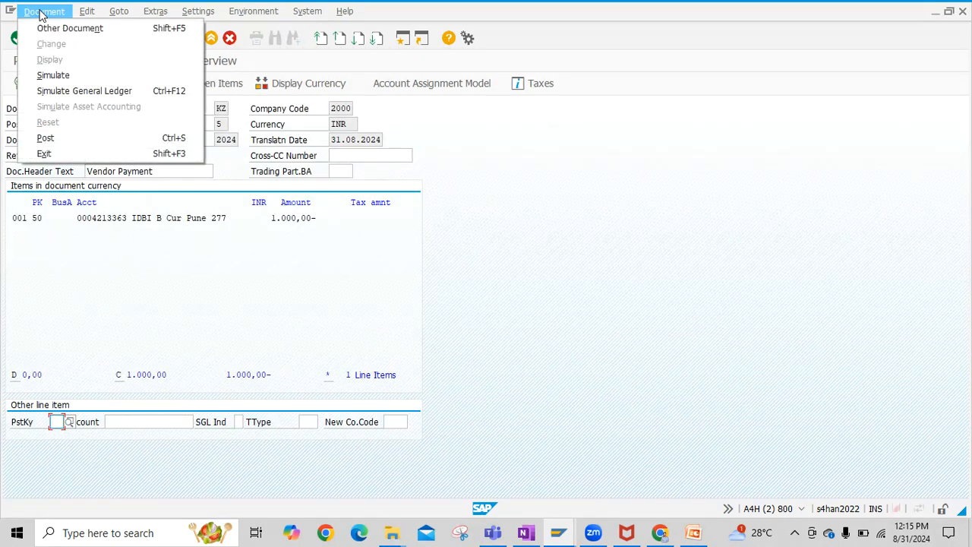
click(54, 74)
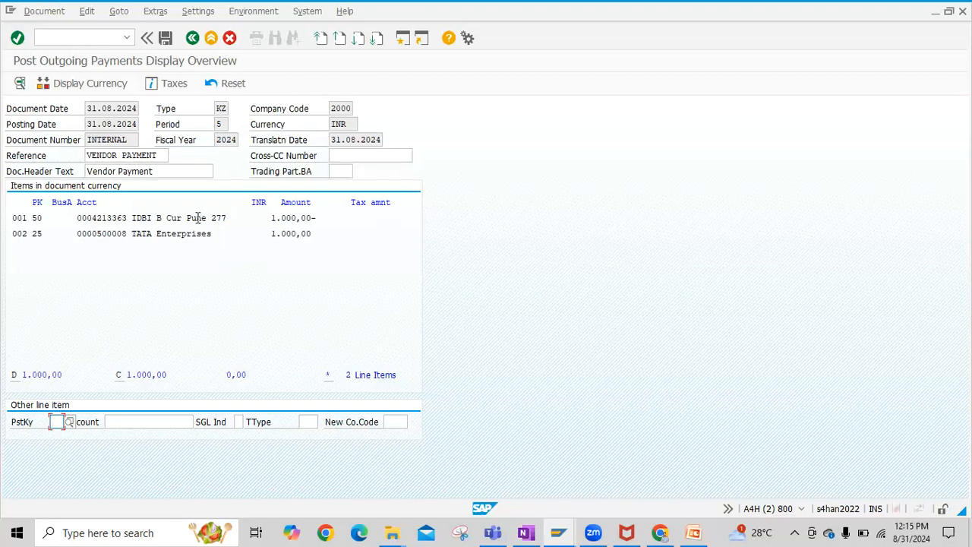
mouse_move(185, 246)
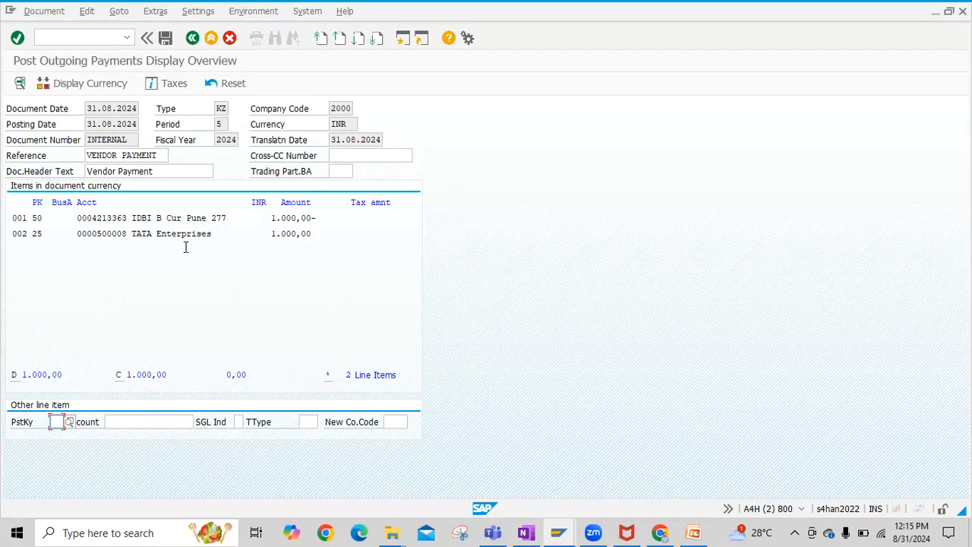
mouse_move(143, 246)
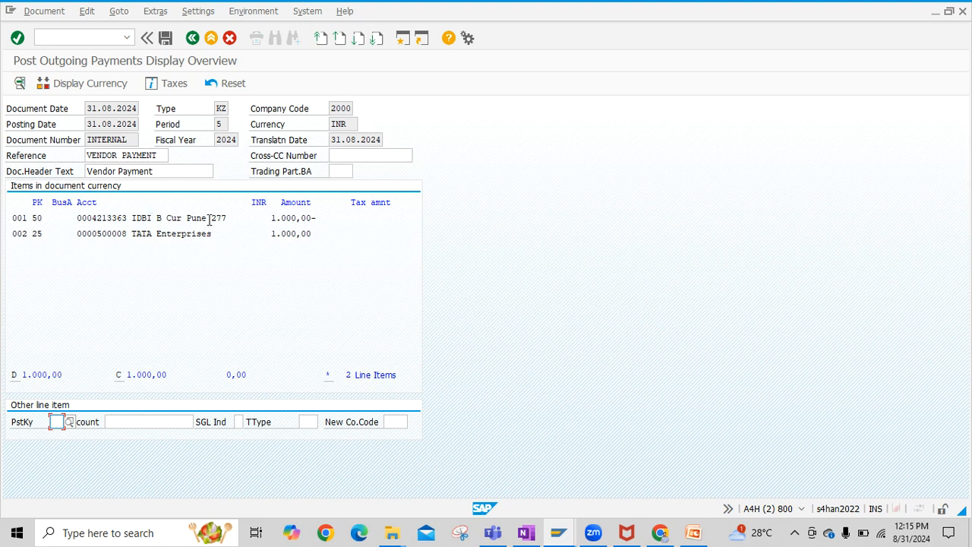
mouse_move(166, 38)
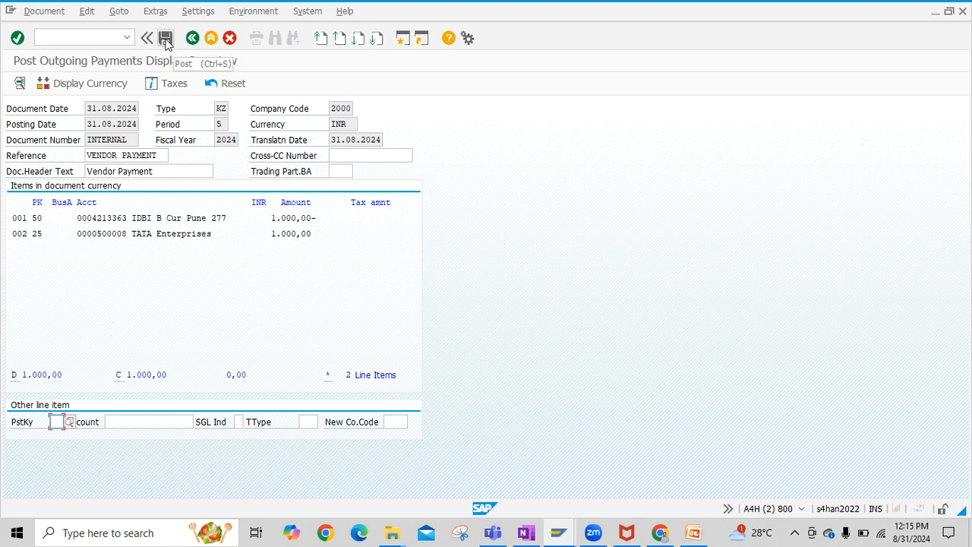
click(165, 38)
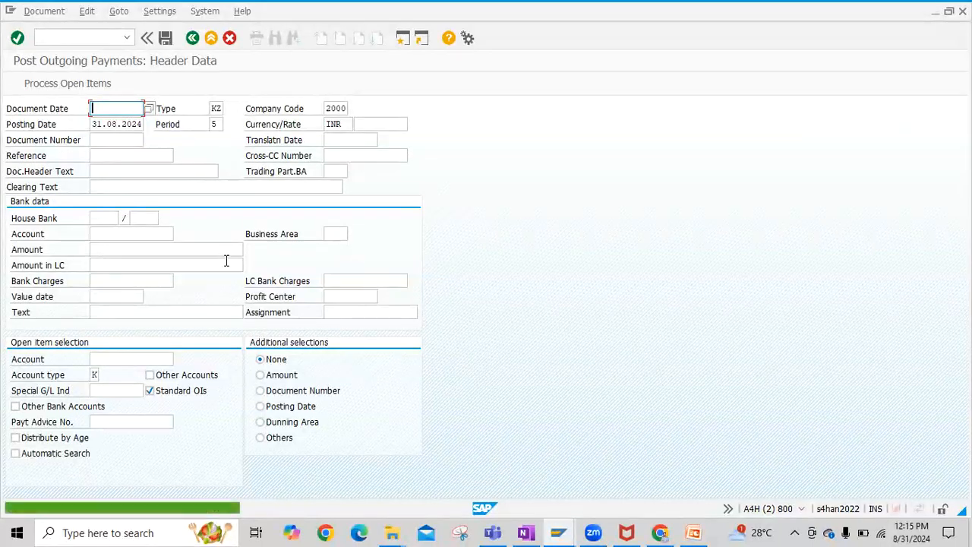
click(44, 10)
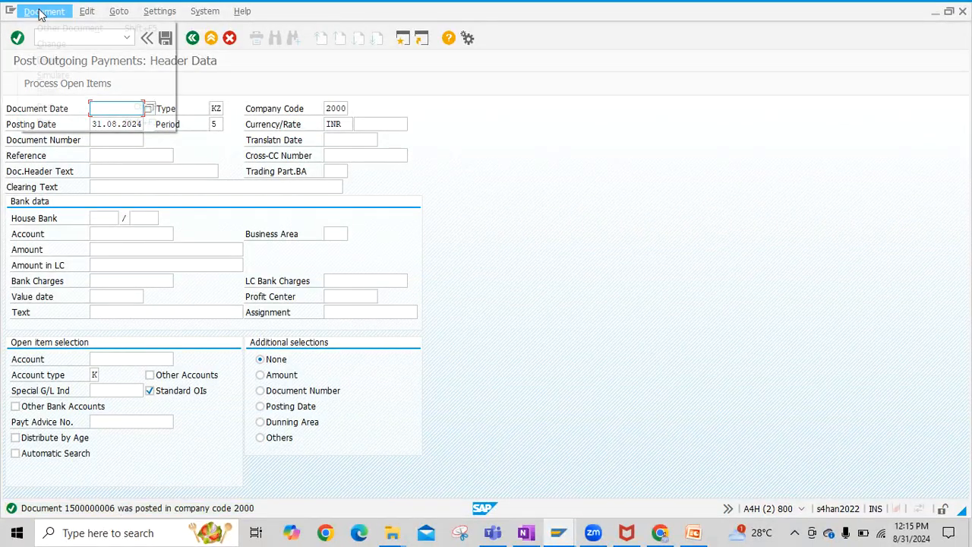
click(44, 10)
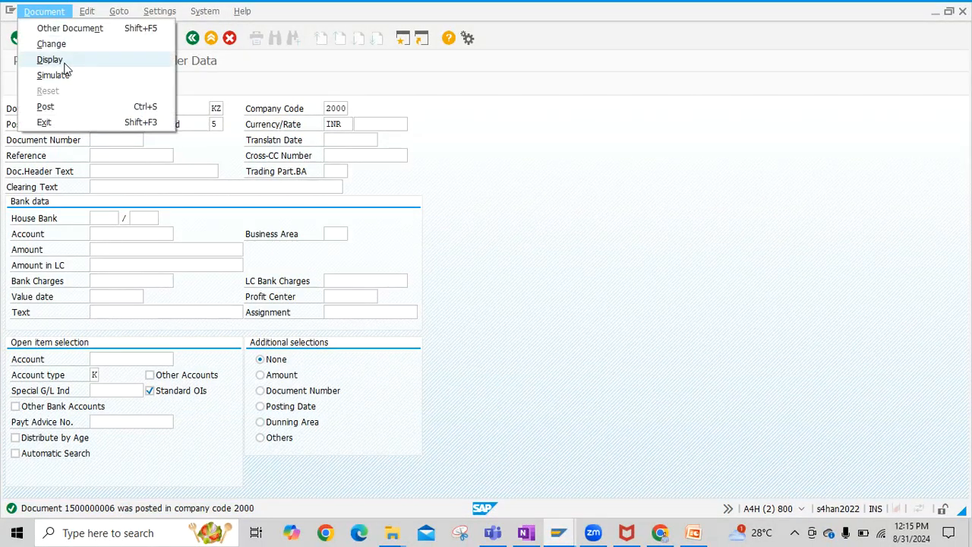
click(49, 59)
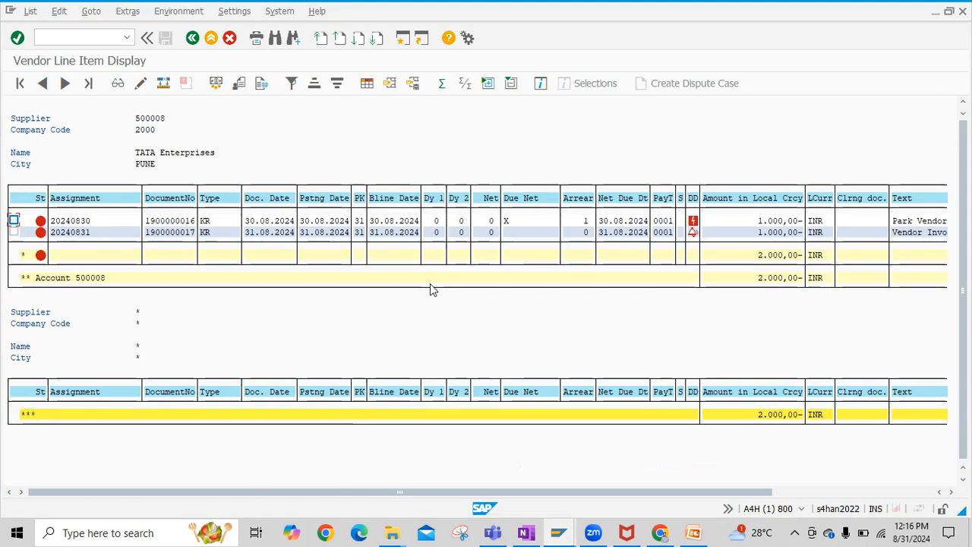
mouse_move(30, 10)
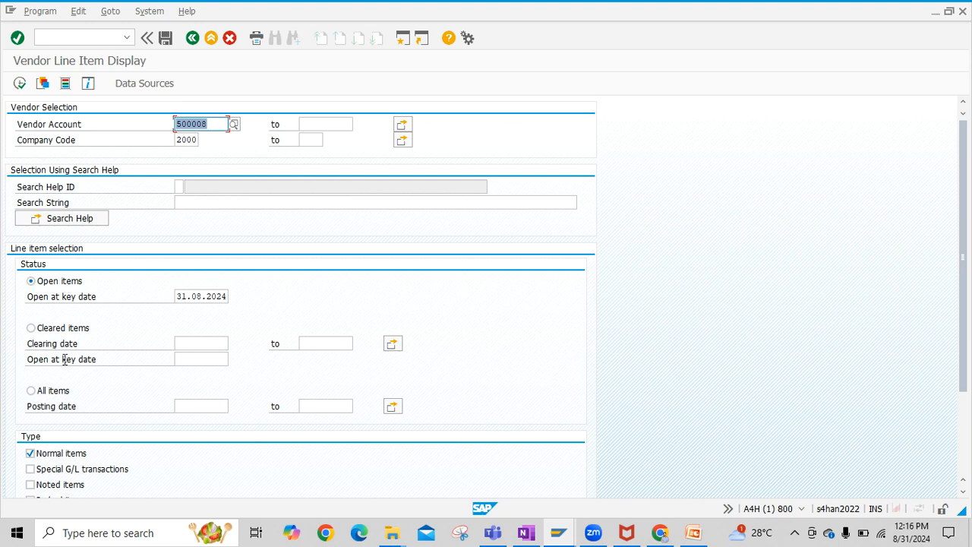
Run FBL1N for cleared items with clearing date 31.08.2024 to 31.08.2024
click(30, 328)
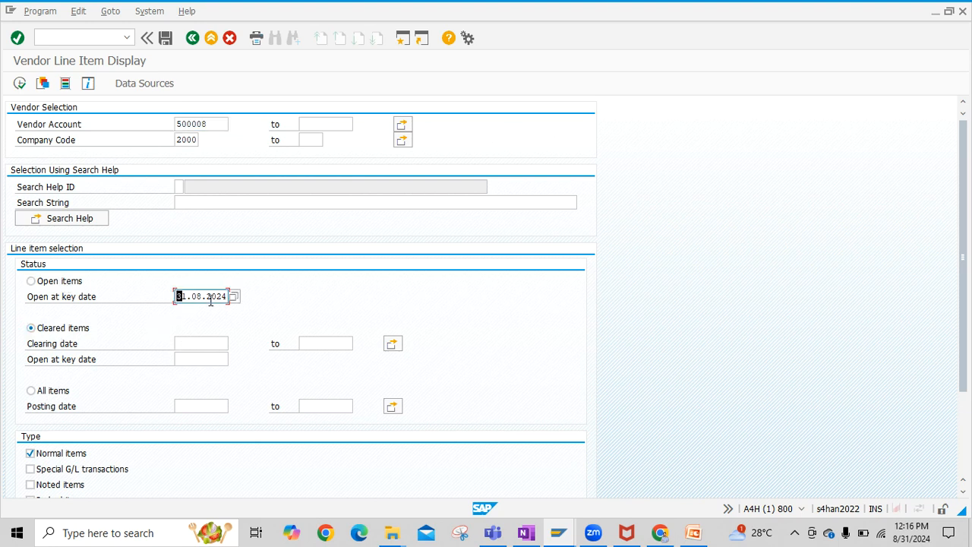
click(200, 343)
text(31.08.2024)
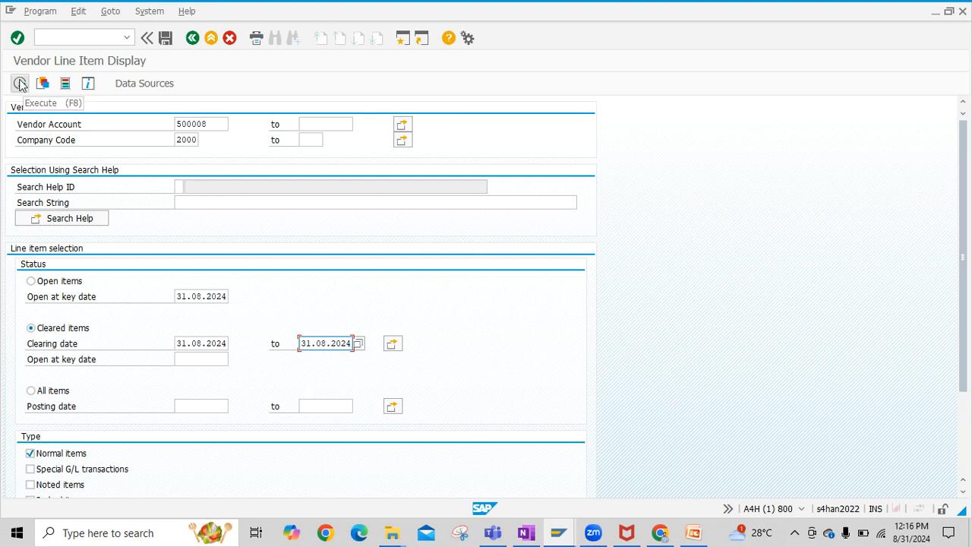
click(19, 82)
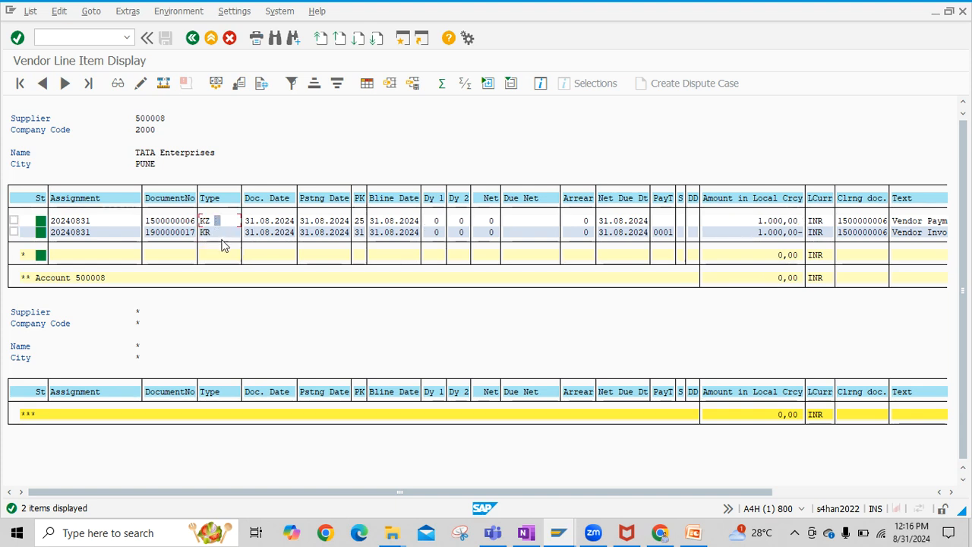
mouse_move(322, 319)
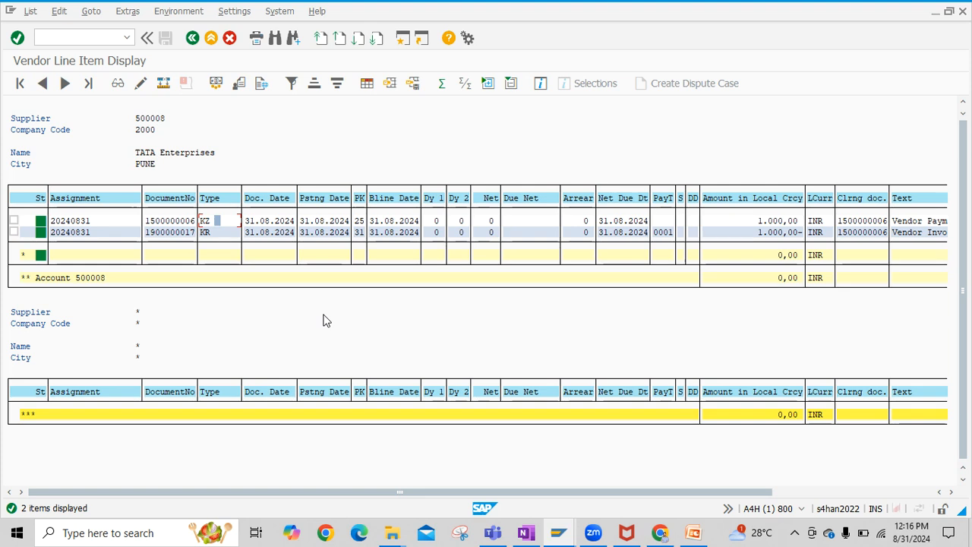